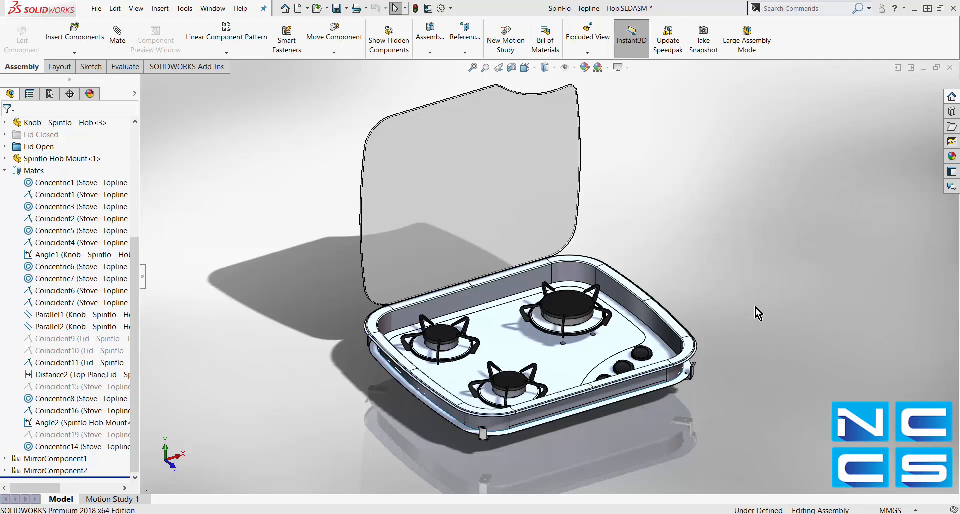
mouse_move(744, 279)
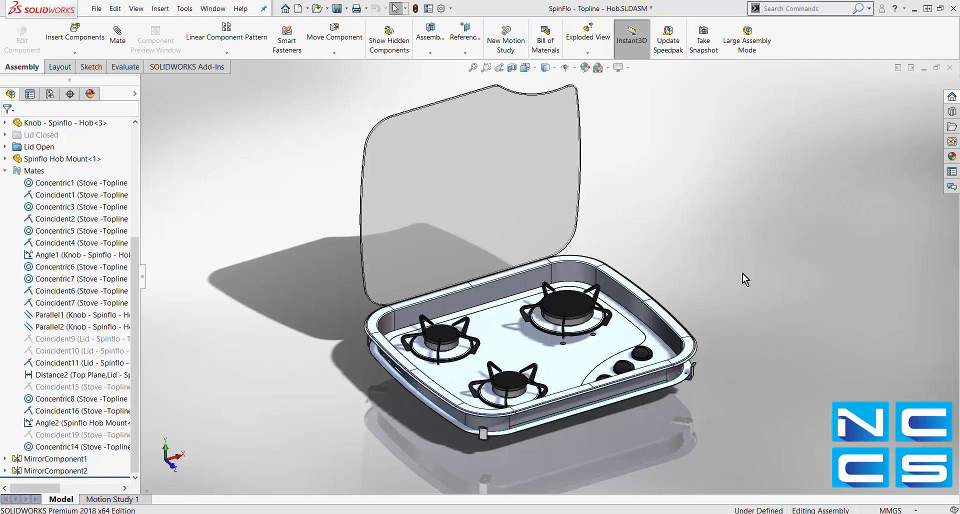
mouse_move(718, 233)
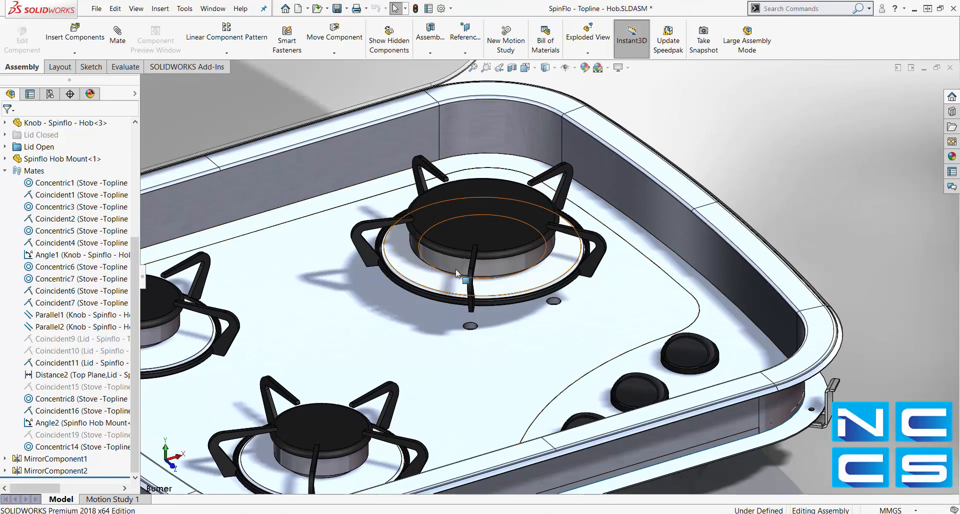
mouse_move(109, 36)
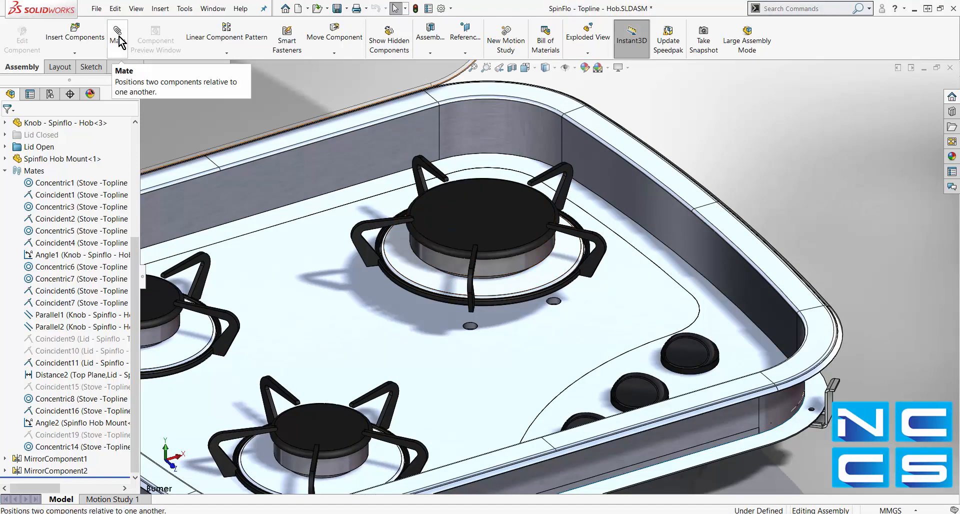
Mate the large burner's bottom face coincident to the stove top face (Coincident20)
left_click(117, 29)
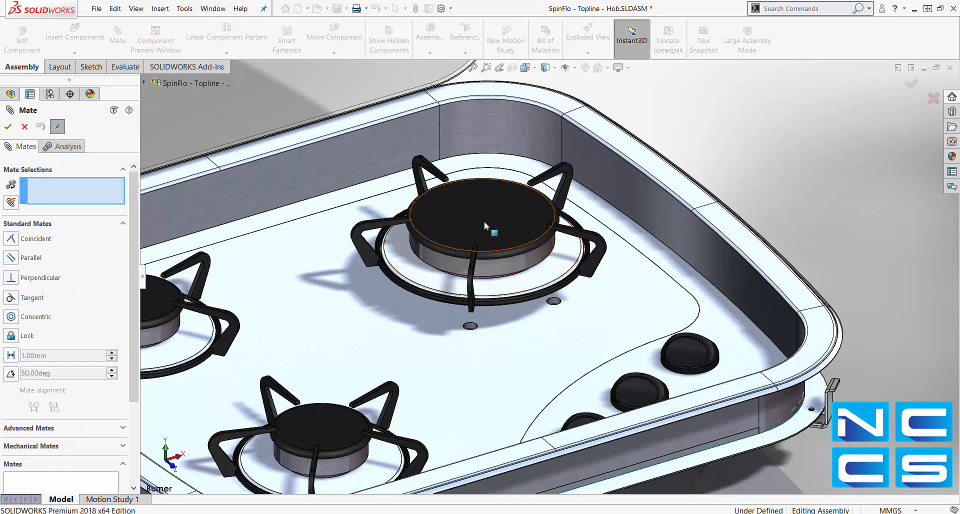
mouse_move(485, 228)
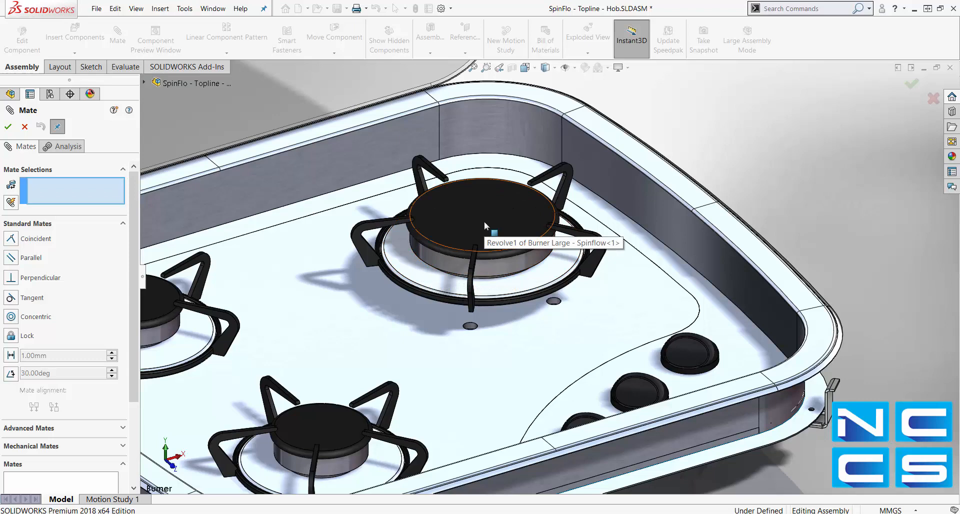
mouse_move(490, 231)
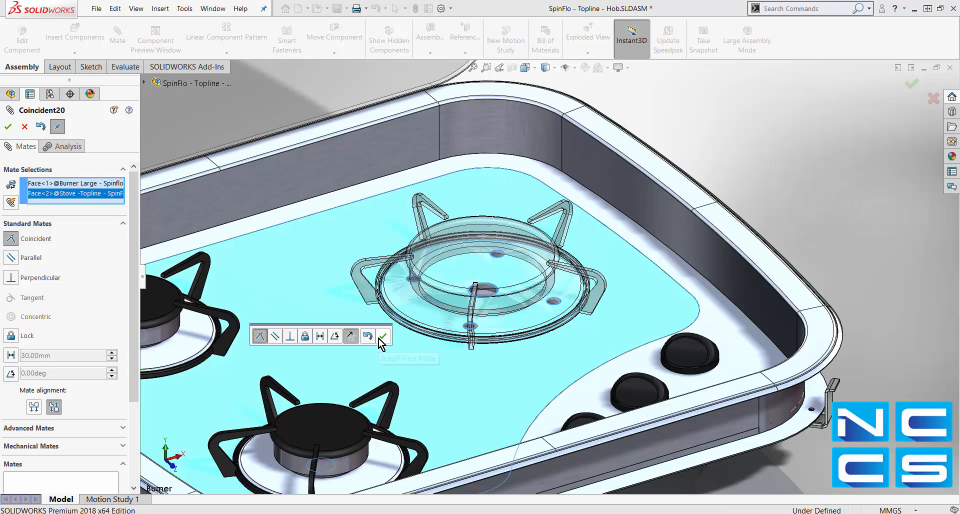
left_click(384, 337)
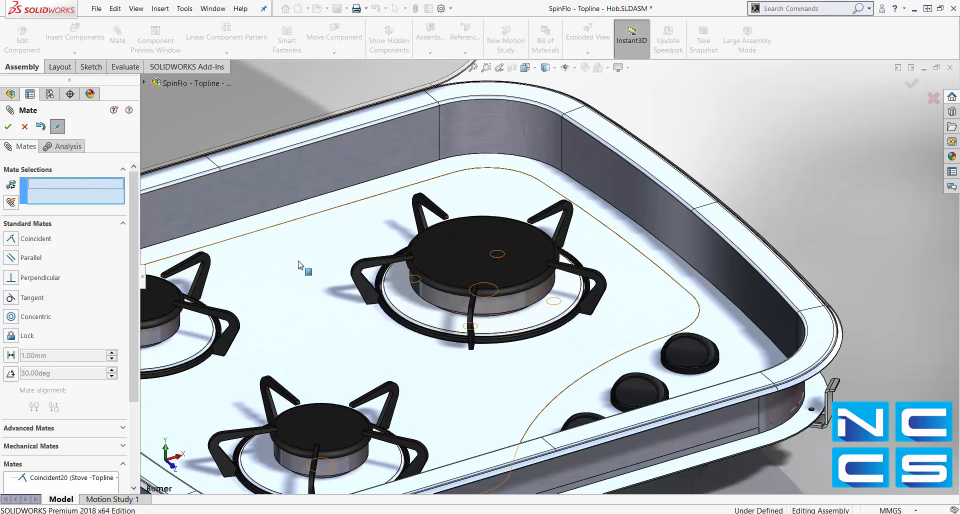
mouse_move(518, 346)
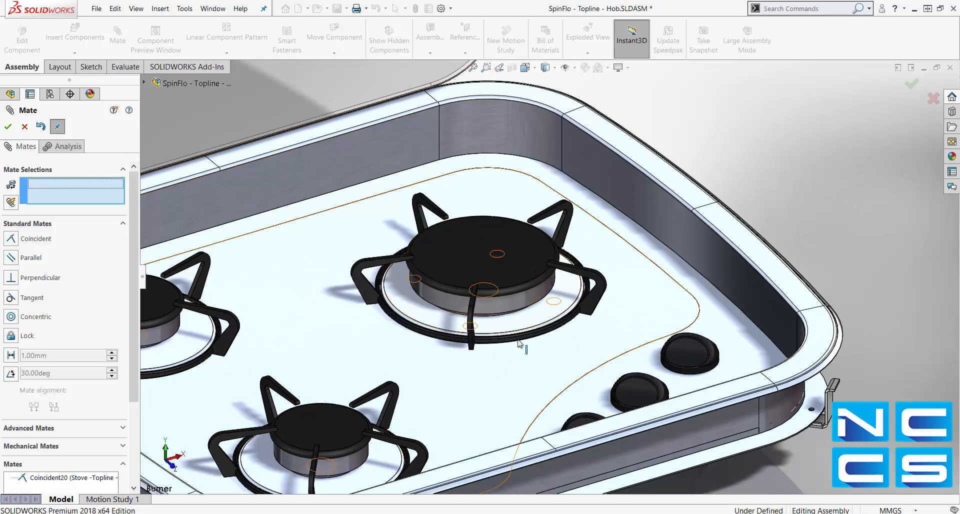
mouse_move(310, 343)
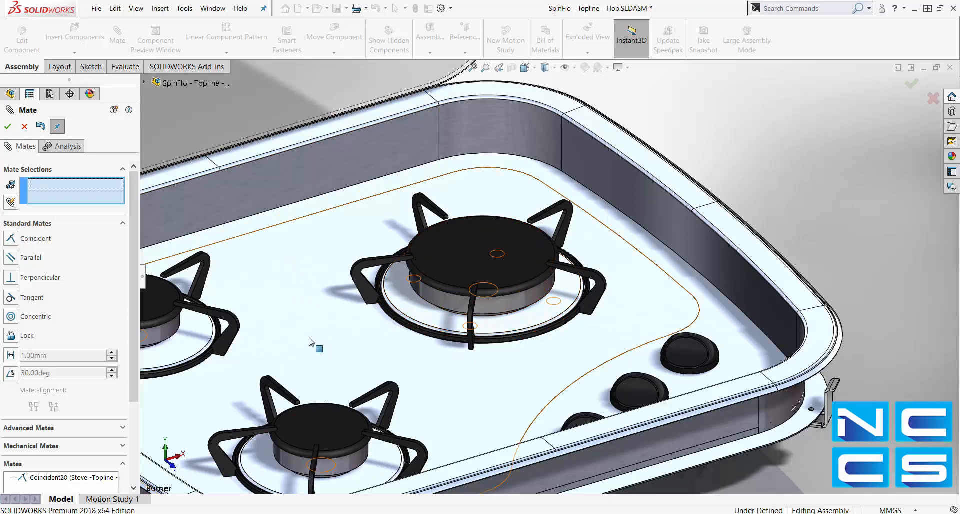
mouse_move(367, 343)
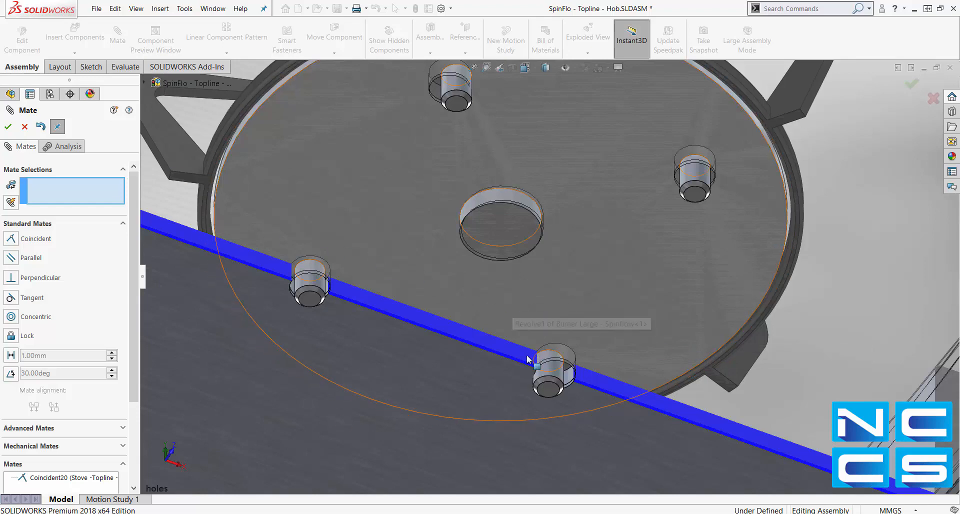
Preview a concentric mate between a burner mounting hole and the stove top hole
left_click(548, 368)
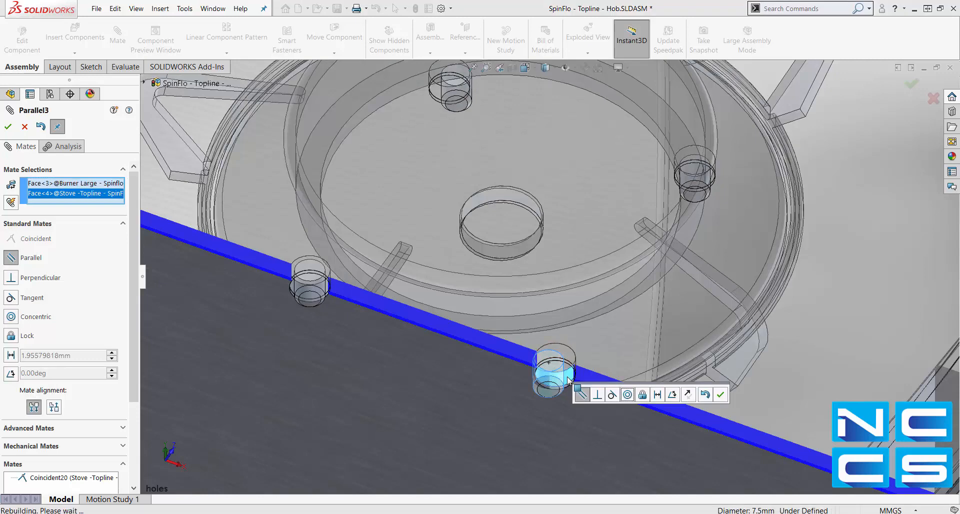
left_click(628, 394)
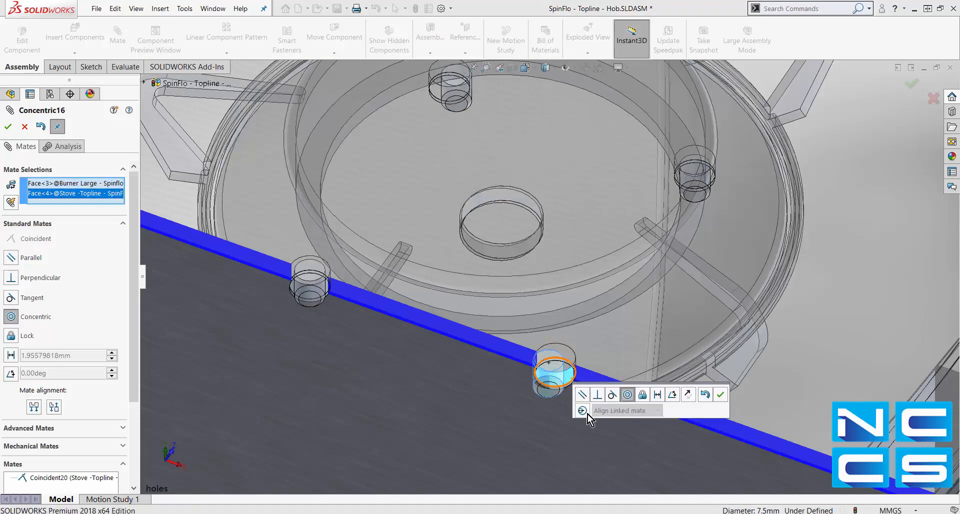
Set the concentric mate's misalignment to align this mate, leaving Concentric14 deviating
left_click(581, 409)
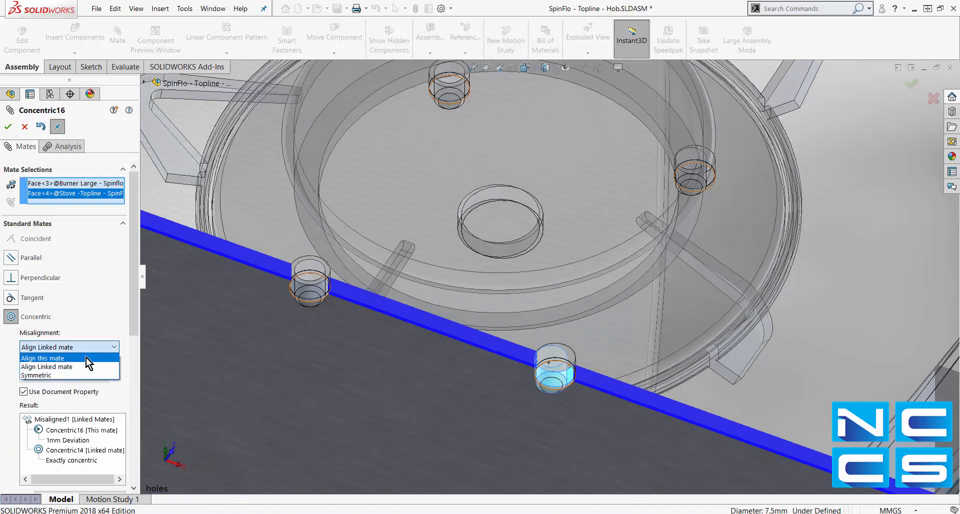
left_click(43, 358)
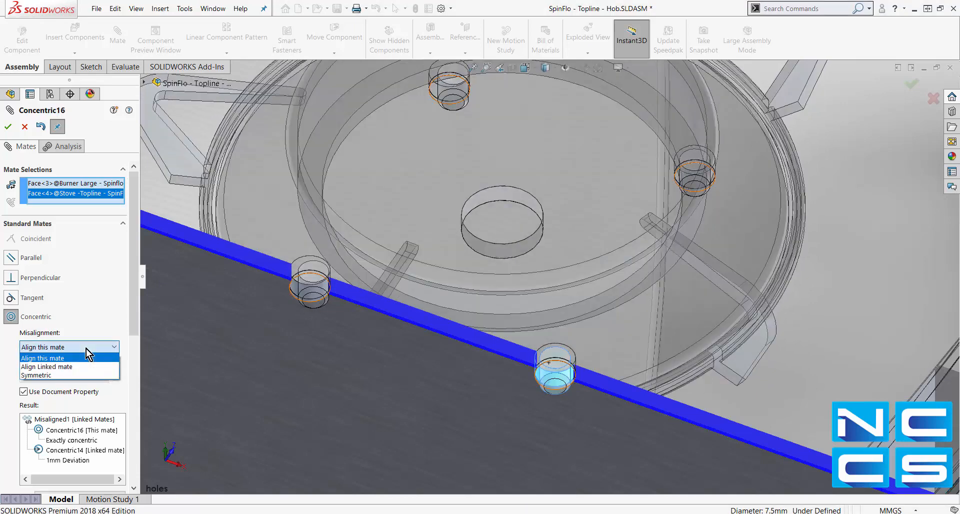
mouse_move(84, 375)
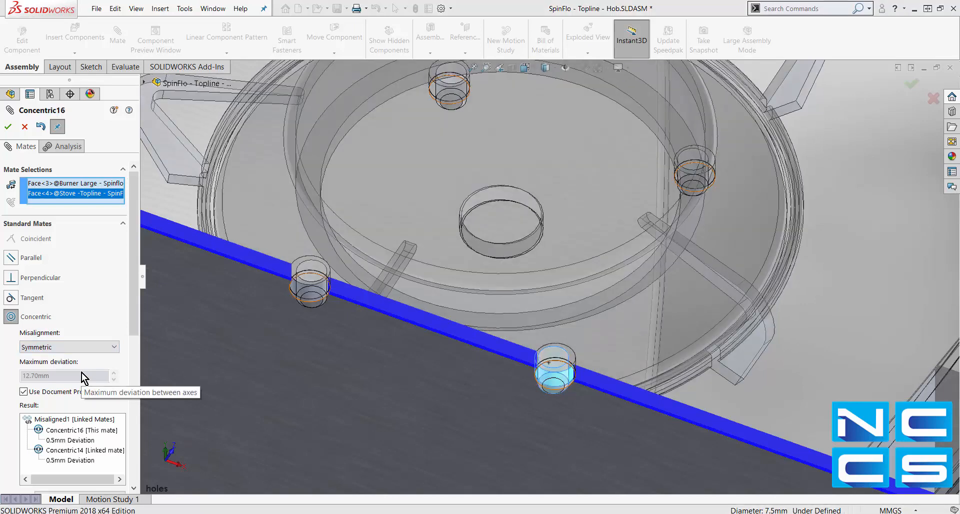
mouse_move(116, 357)
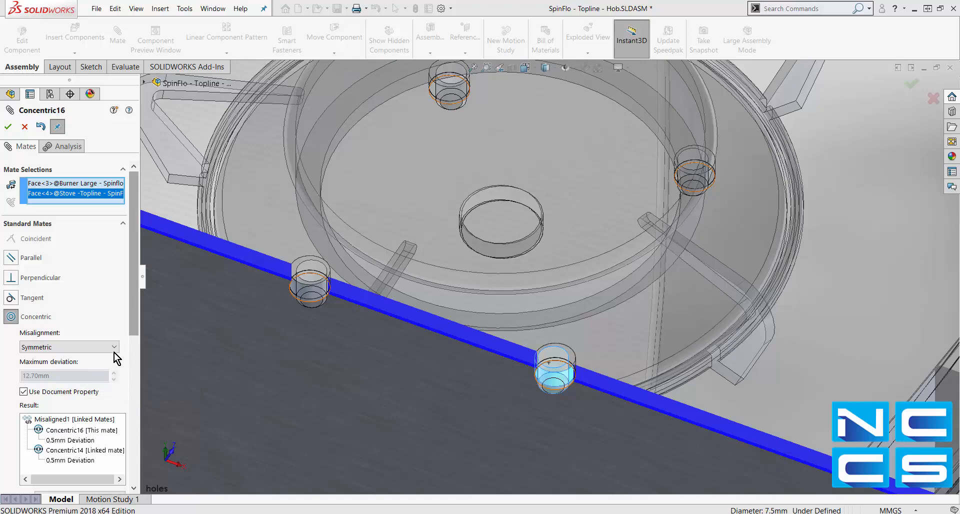
mouse_move(51, 420)
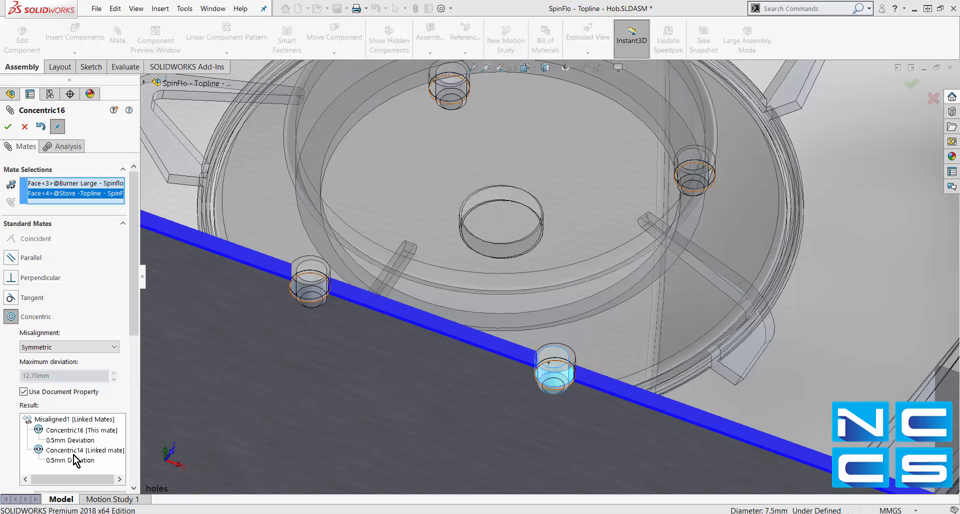
mouse_move(80, 463)
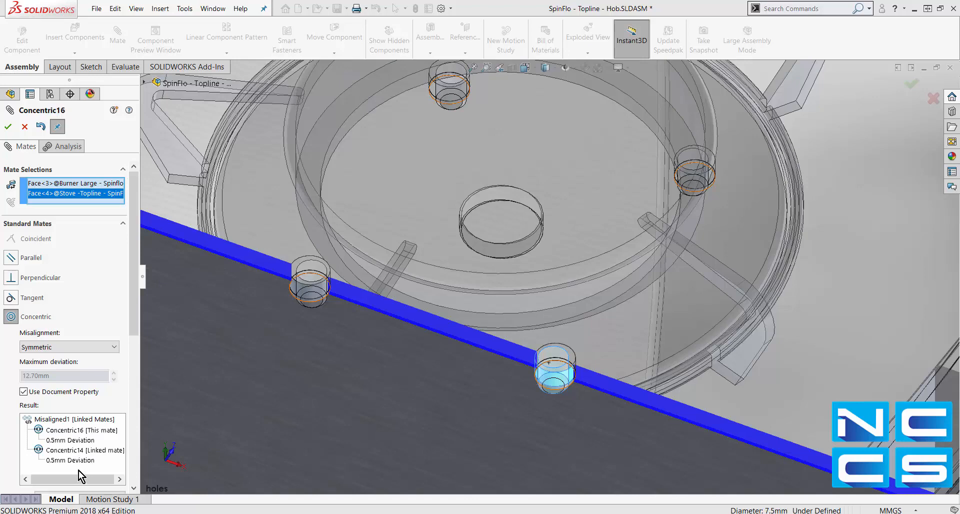
Give the misaligned concentric mate a custom 1.00mm maximum deviation and apply it
left_click(23, 391)
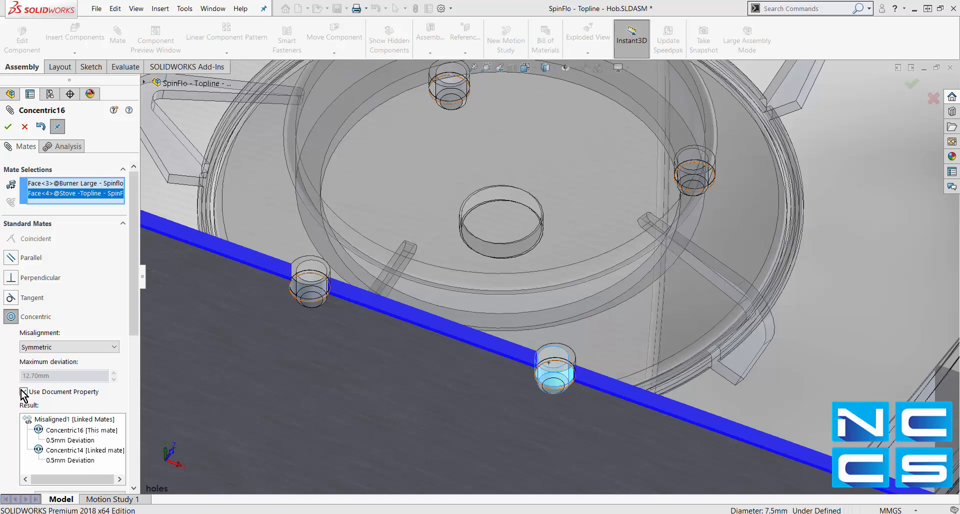
left_click(23, 392)
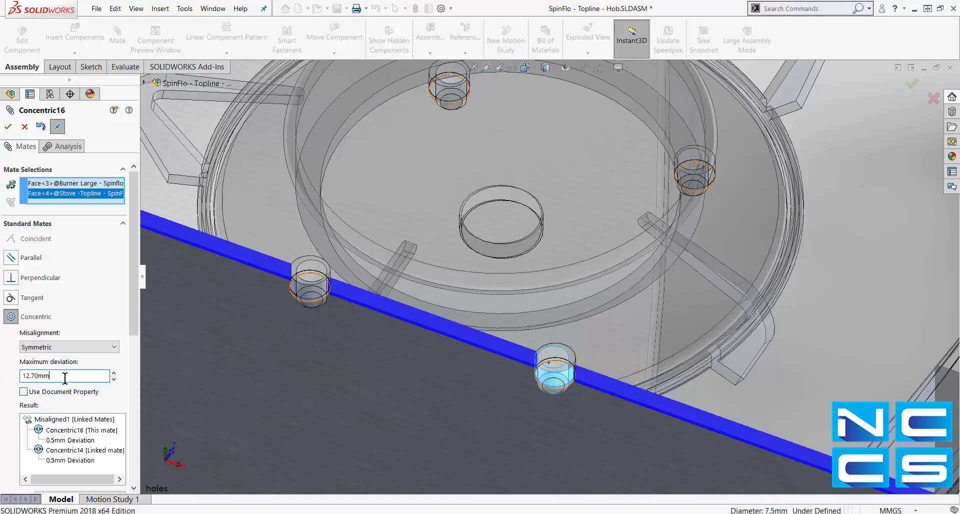
type("0.5")
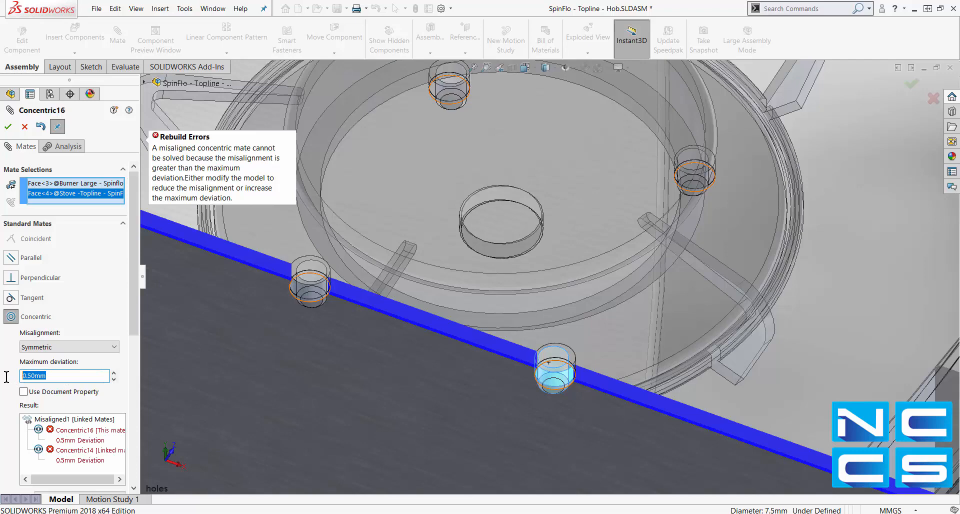
type("1.00mm")
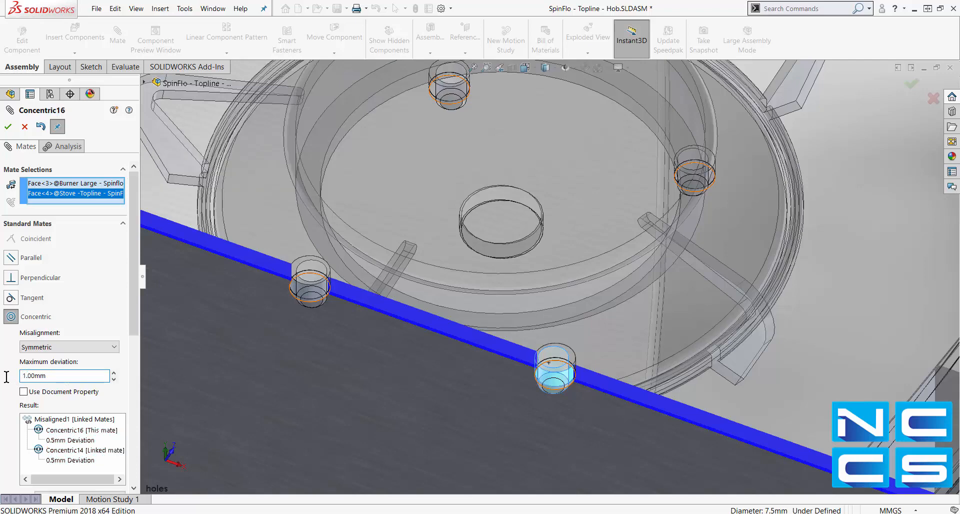
mouse_move(45, 374)
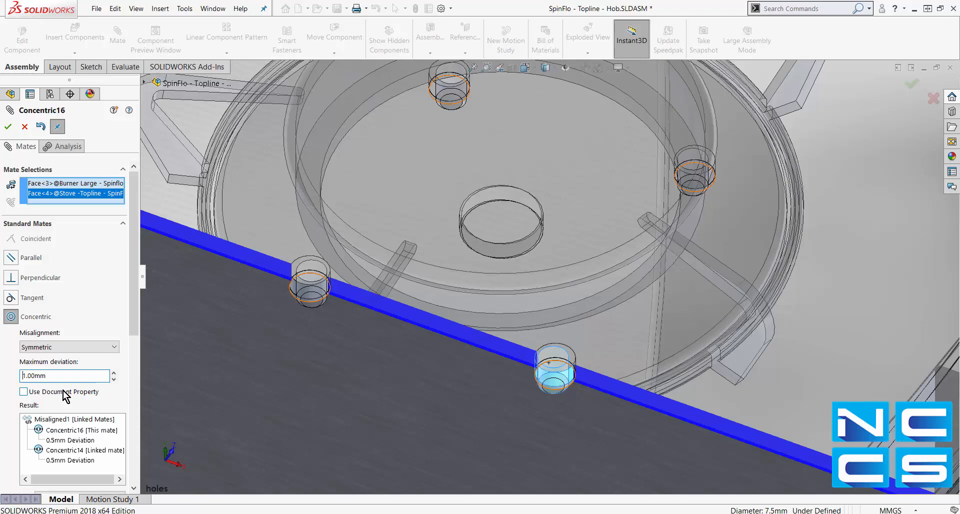
left_click(7, 126)
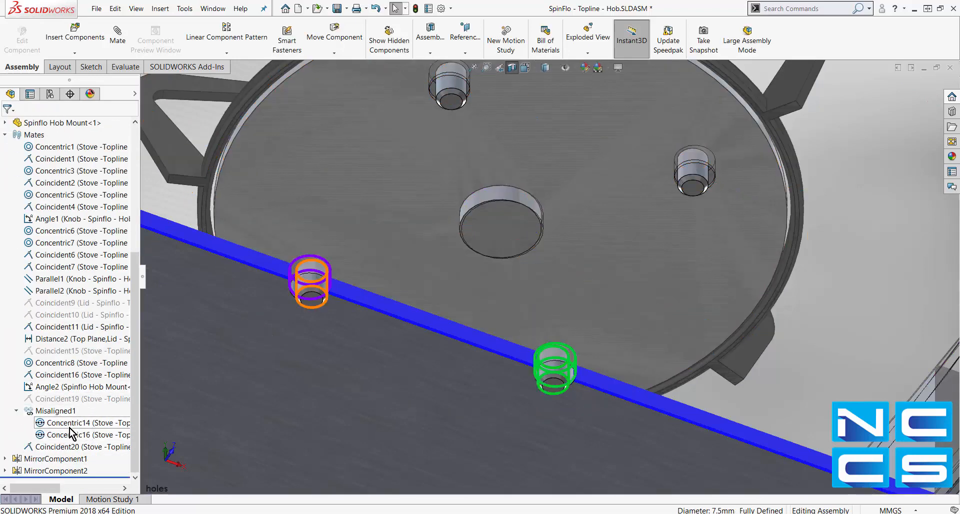
Highlight Concentric16 in Misaligned1, then bring up System Options
left_click(70, 435)
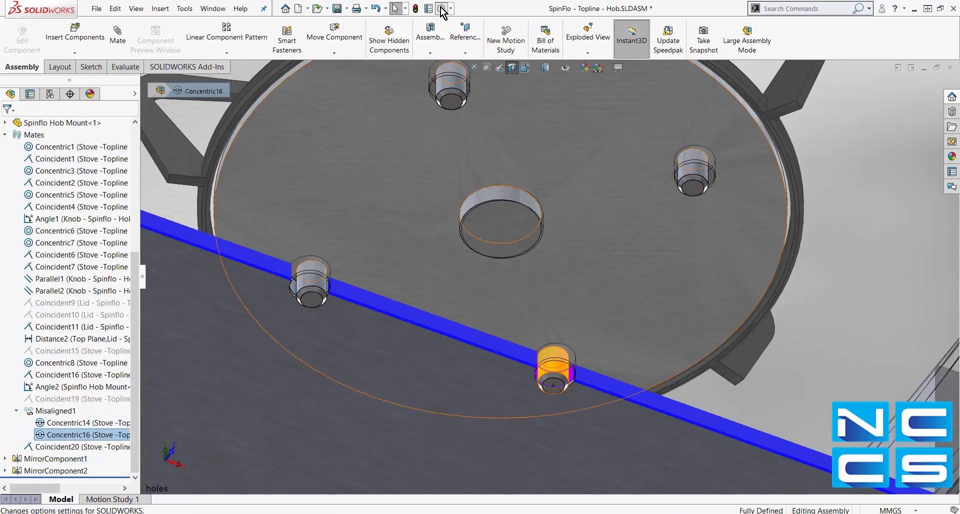
left_click(441, 9)
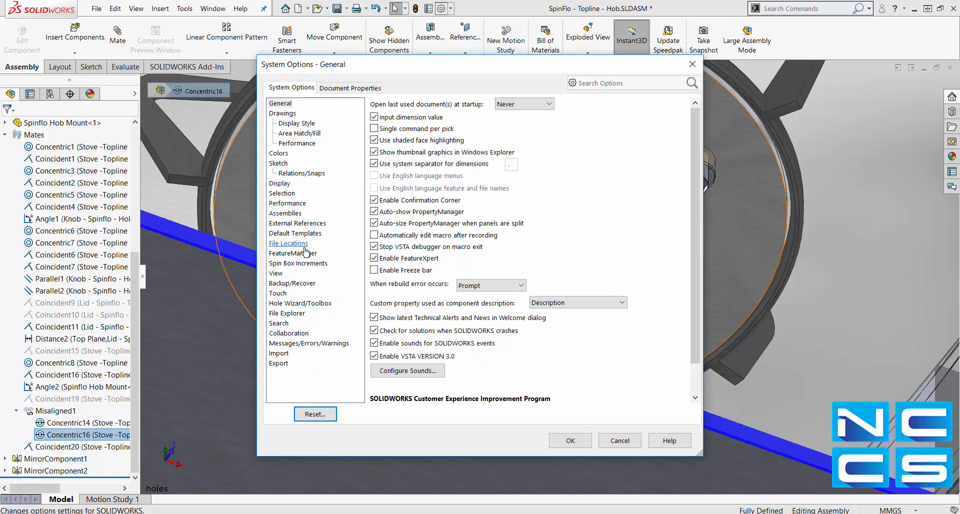
Check that Assemblies options allow misaligned mates, then close System Options
left_click(285, 213)
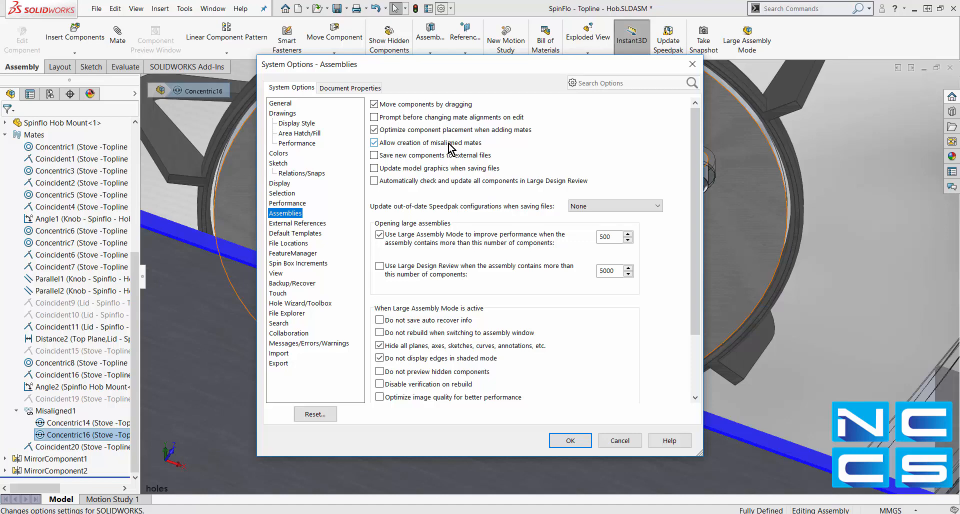
left_click(570, 441)
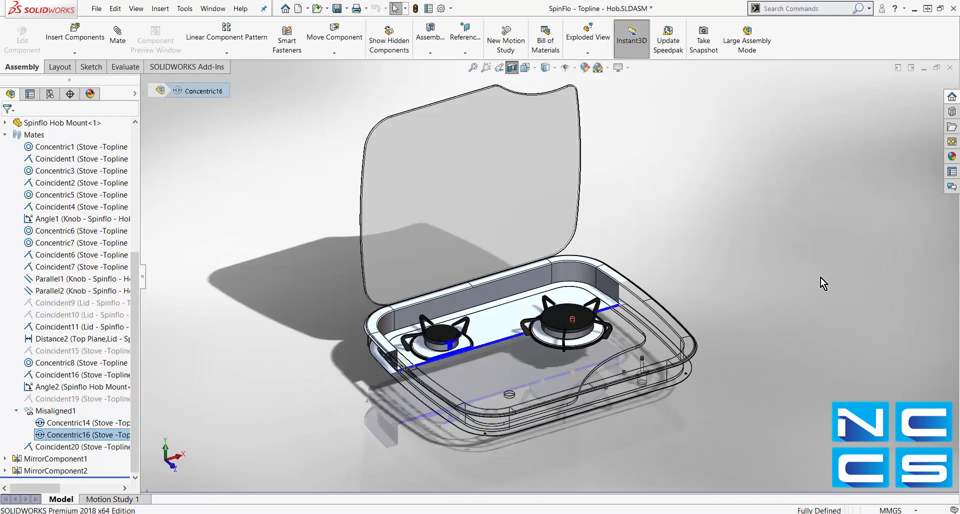
mouse_move(641, 164)
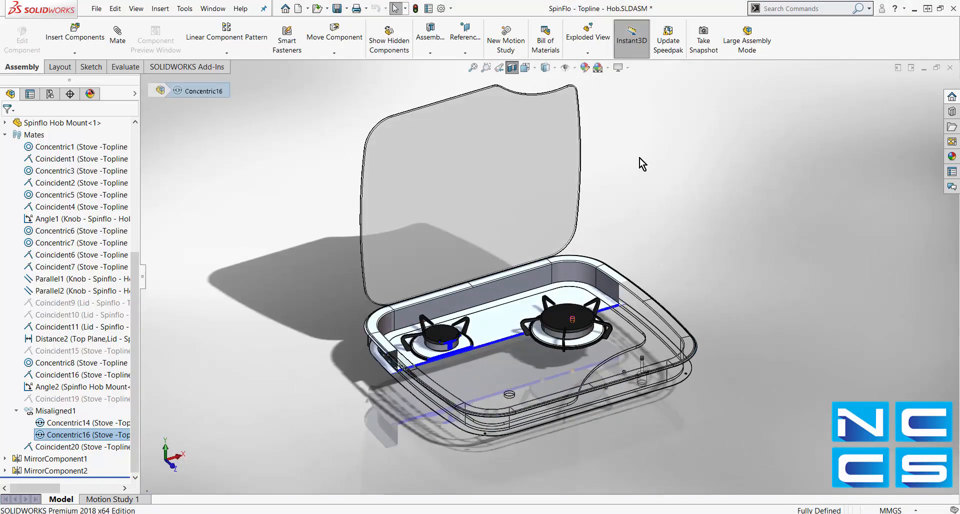